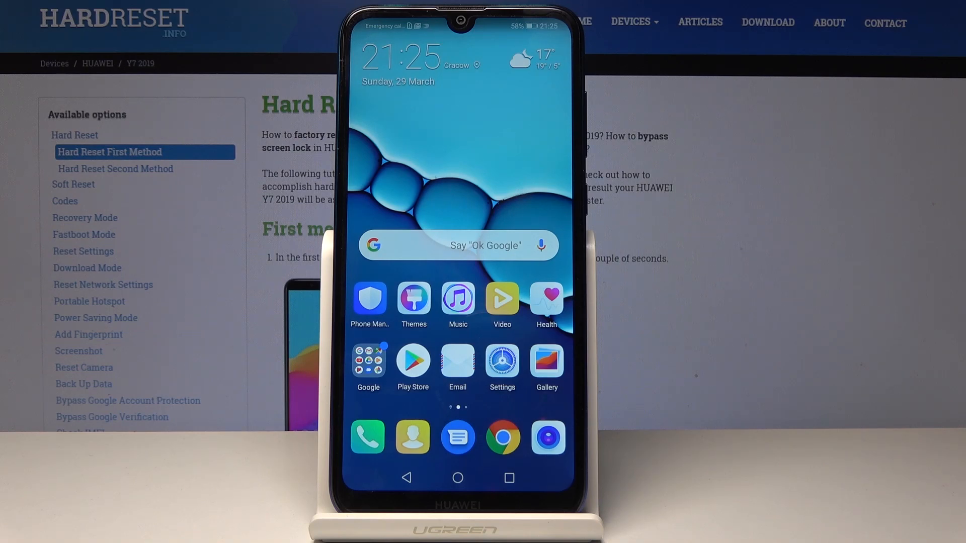
Open Settings and scroll down through its main categories toward System
{"action": "left_click", "coordinate": [502, 362]}
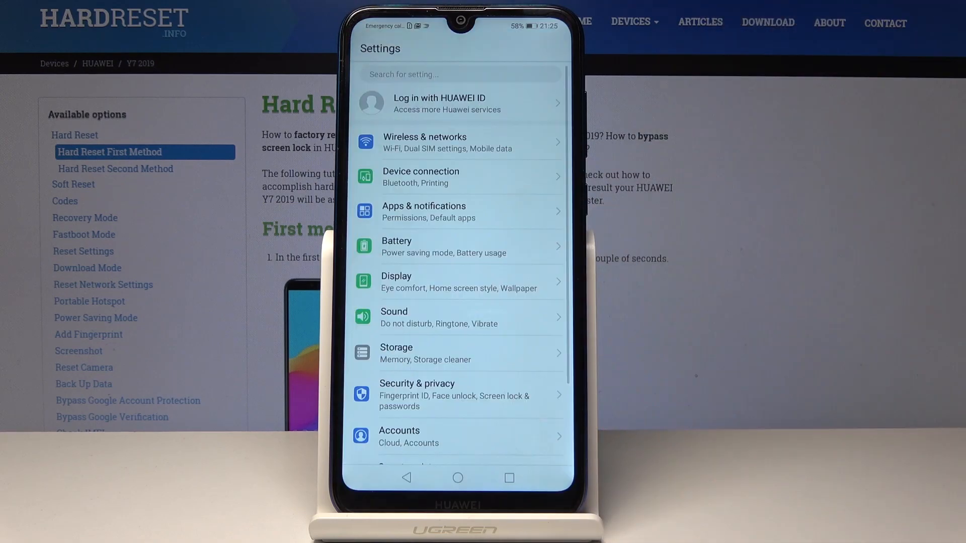
{"action": "scroll", "scroll_direction": "down", "scroll_amount": 3}
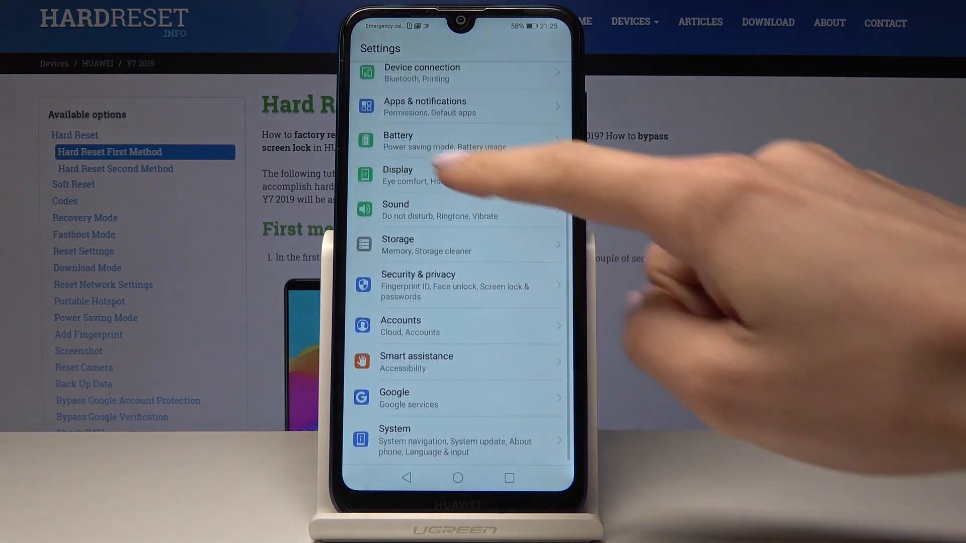
Open the installed Apps list and show its More options menu
{"action": "left_click", "coordinate": [424, 106]}
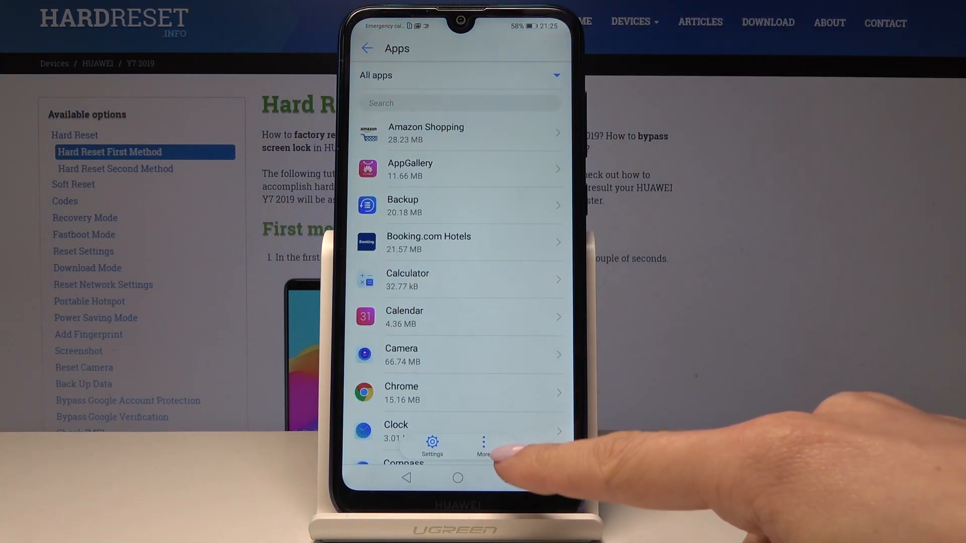
{"action": "left_click", "coordinate": [484, 447]}
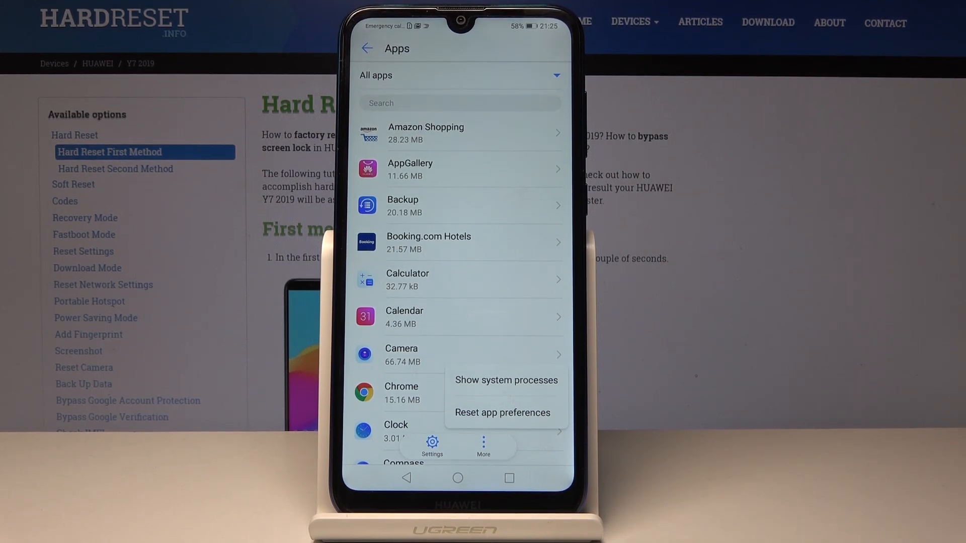
Choose Reset app preferences from the More menu to bring up the confirmation
{"action": "left_click", "coordinate": [502, 412]}
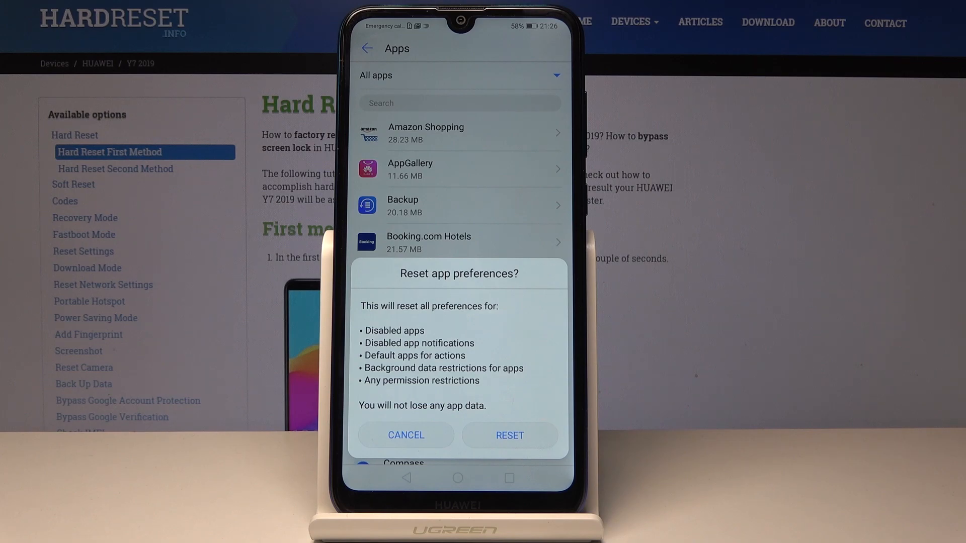
Confirm RESET in the dialog, then go back to the EMUI home screen
{"action": "left_click", "coordinate": [509, 435]}
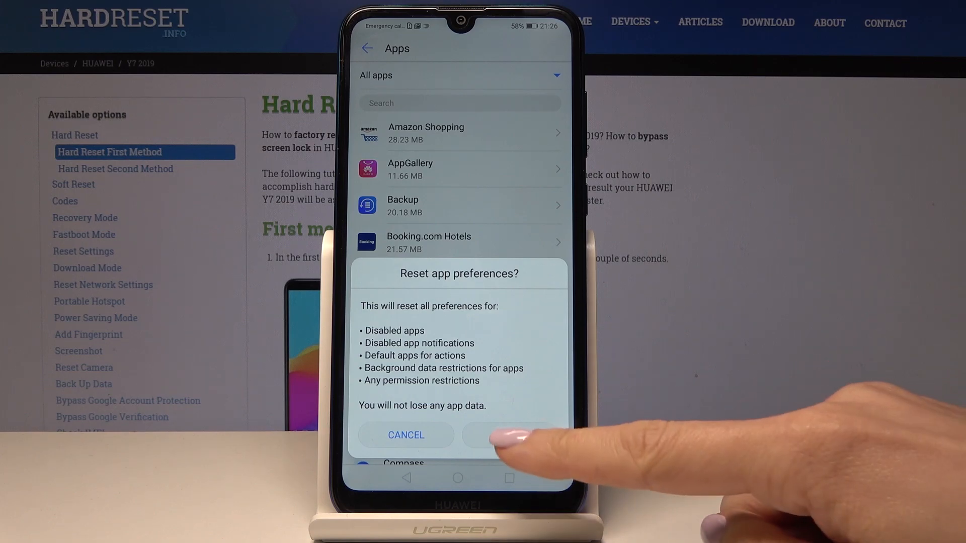
{"action": "left_click", "coordinate": [513, 434]}
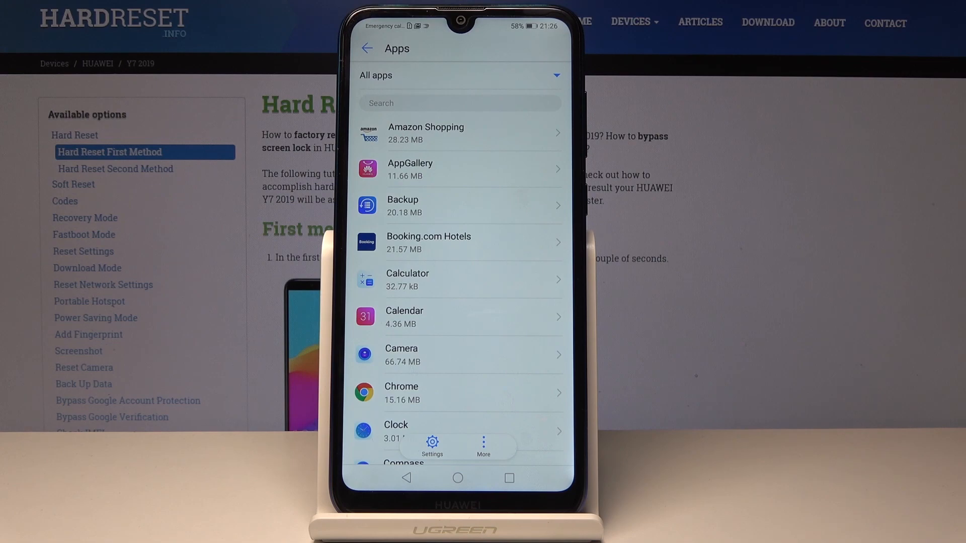
{"action": "left_click", "coordinate": [457, 477]}
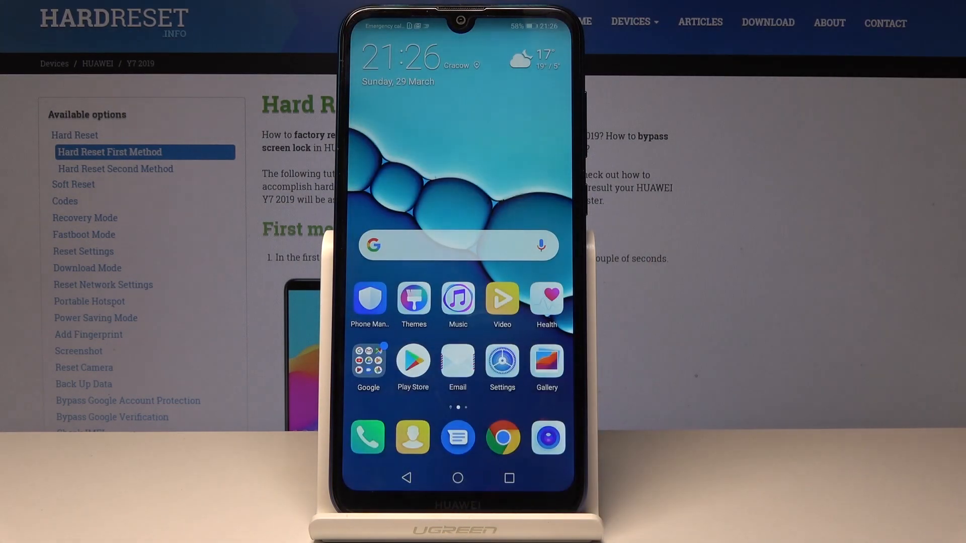